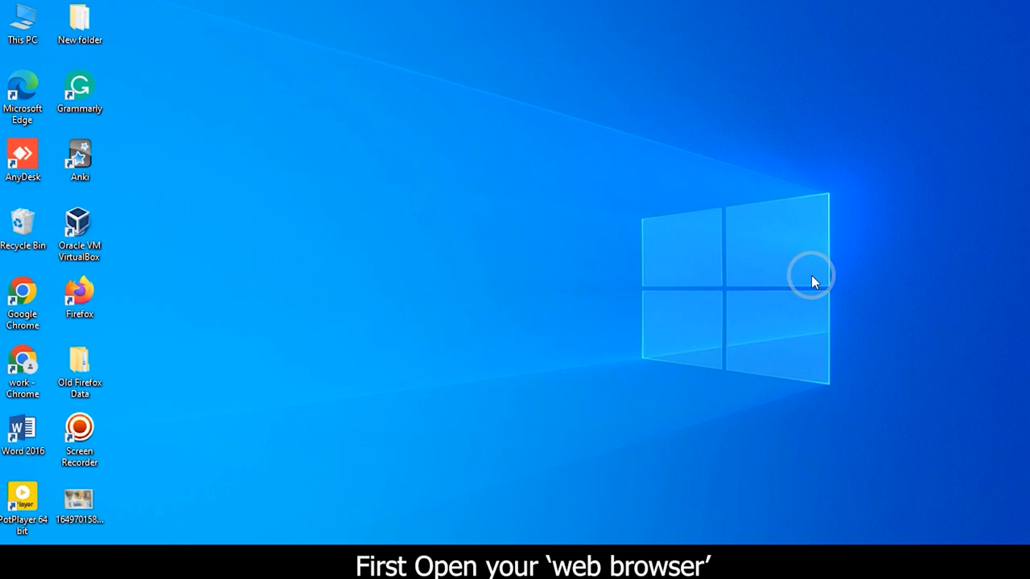
Launch Google Chrome and load the ONT login page at 192.168.1.1.
double_click(23, 293)
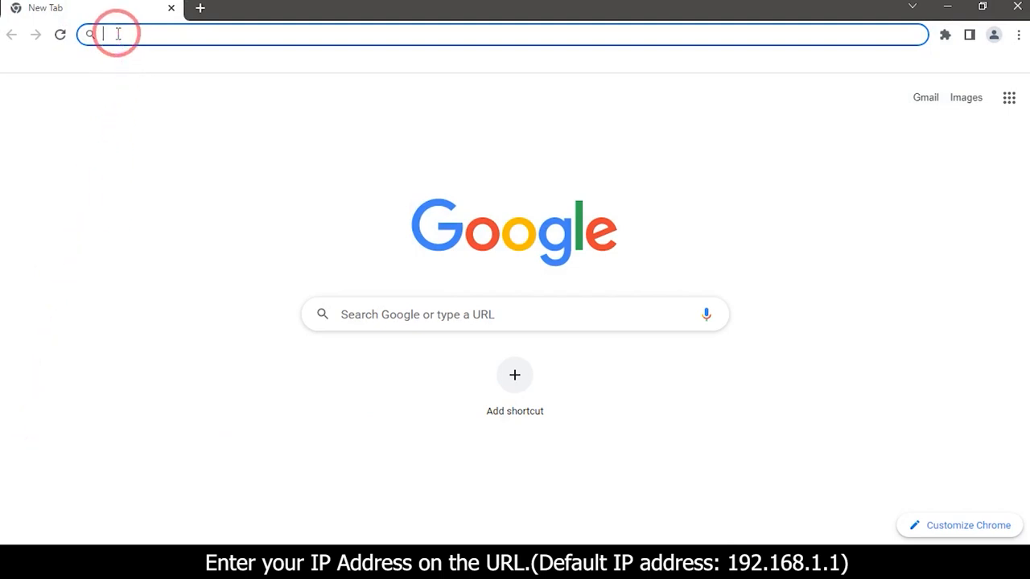
type("1")
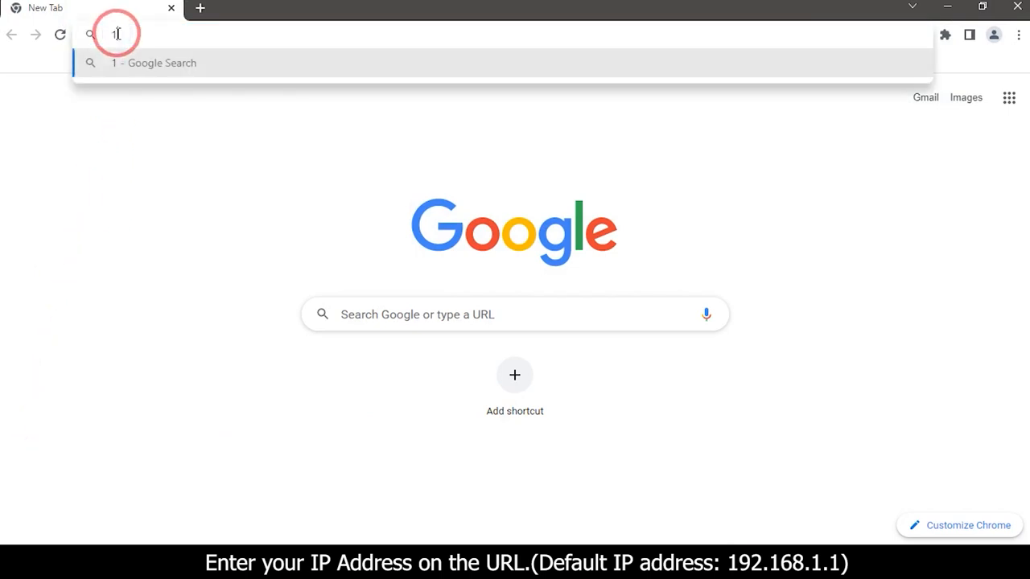
type("92.1")
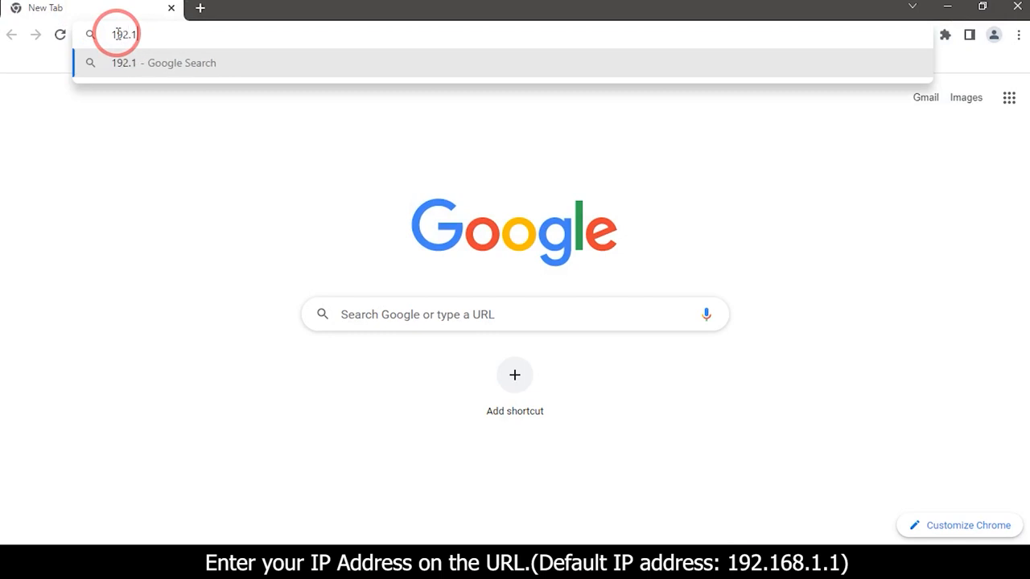
type("68.1.1/login.html")
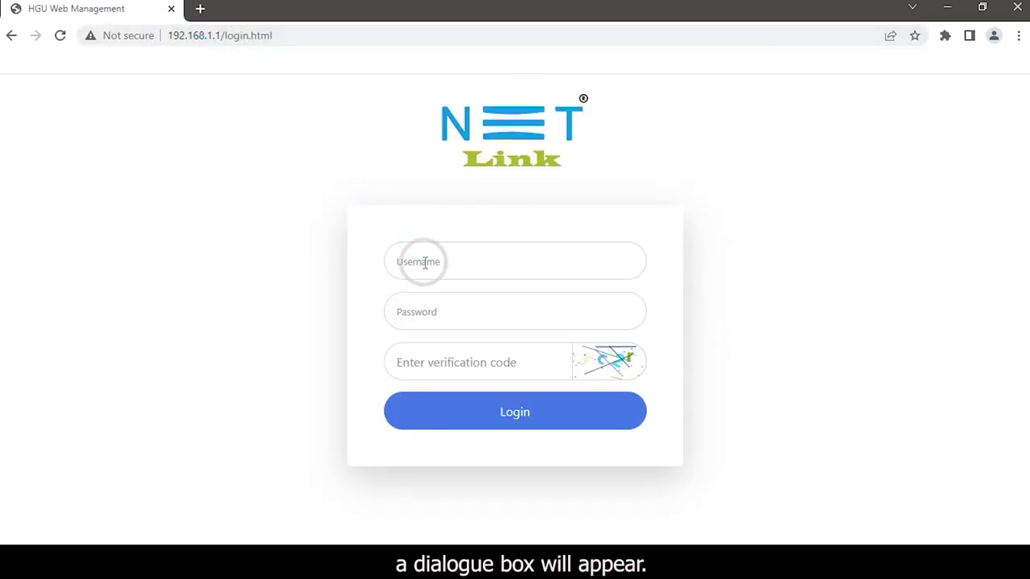
Log in as admin with password and verification code to reach Device Basic Info.
left_click(515, 261)
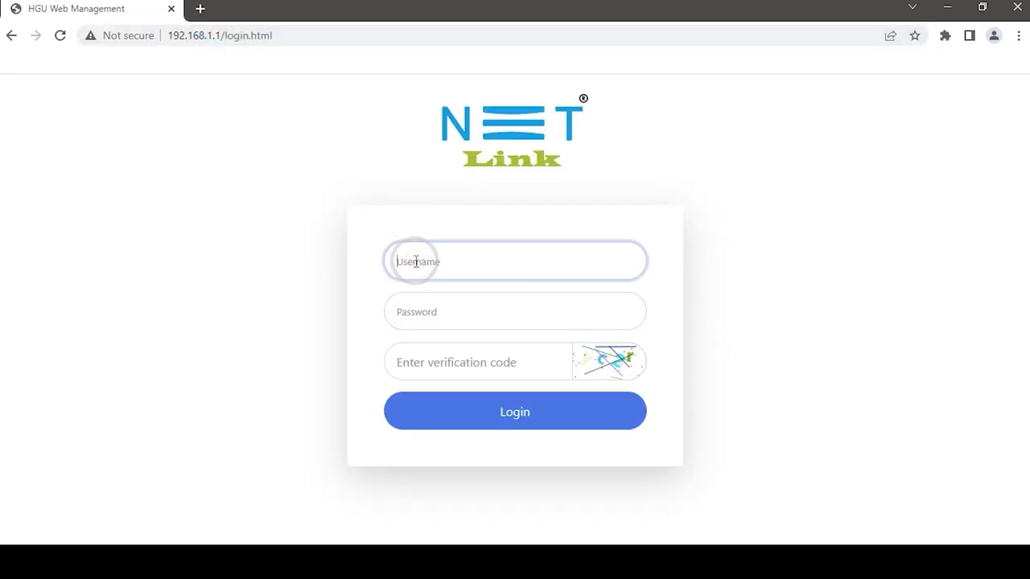
type("admin")
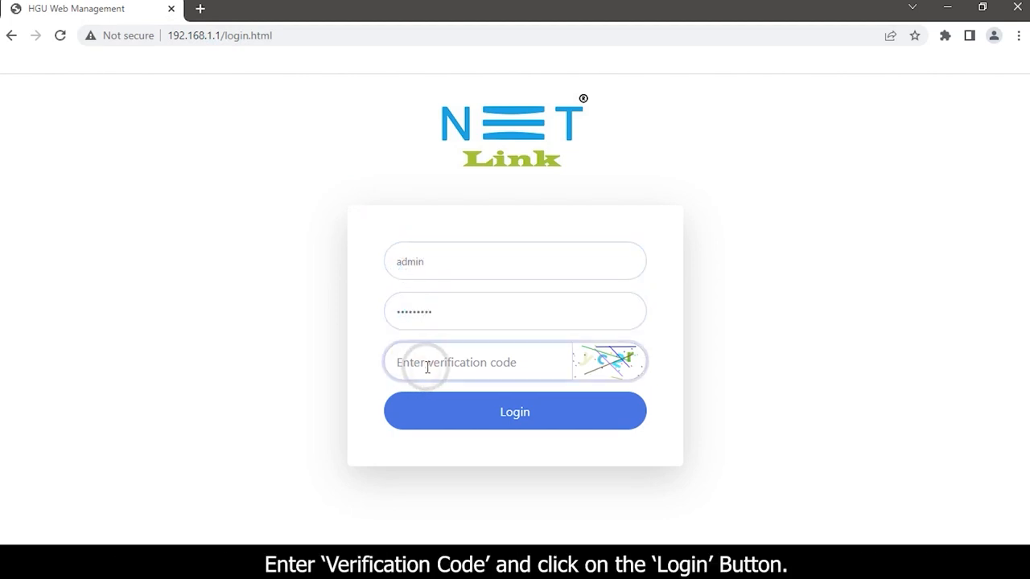
type("yc")
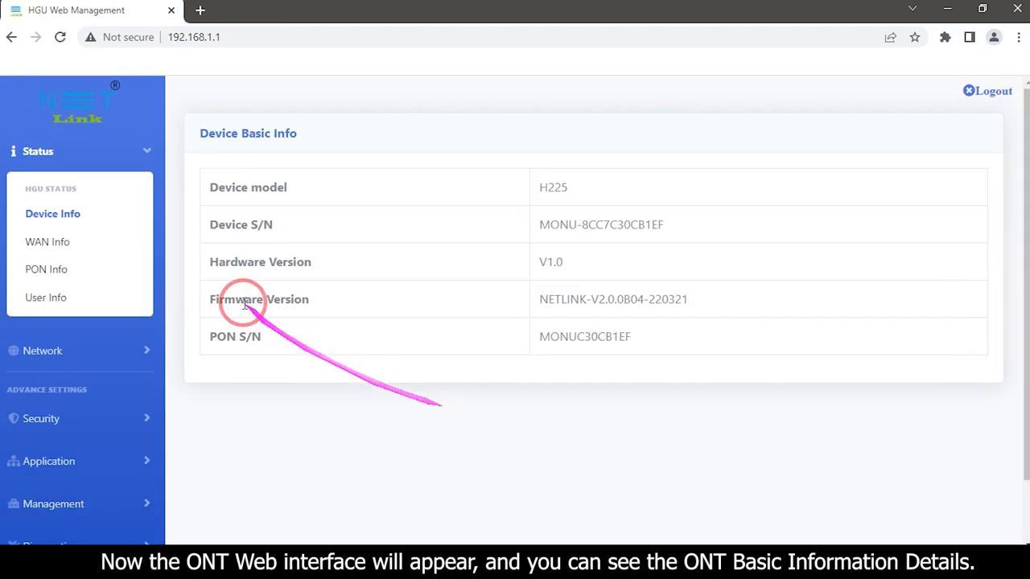
mouse_move(196, 300)
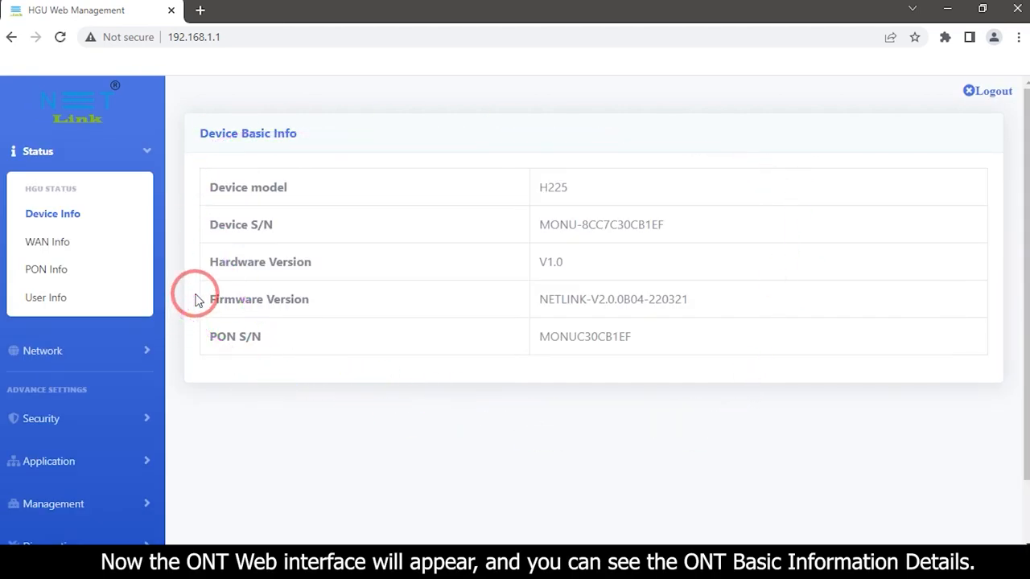
mouse_move(555, 261)
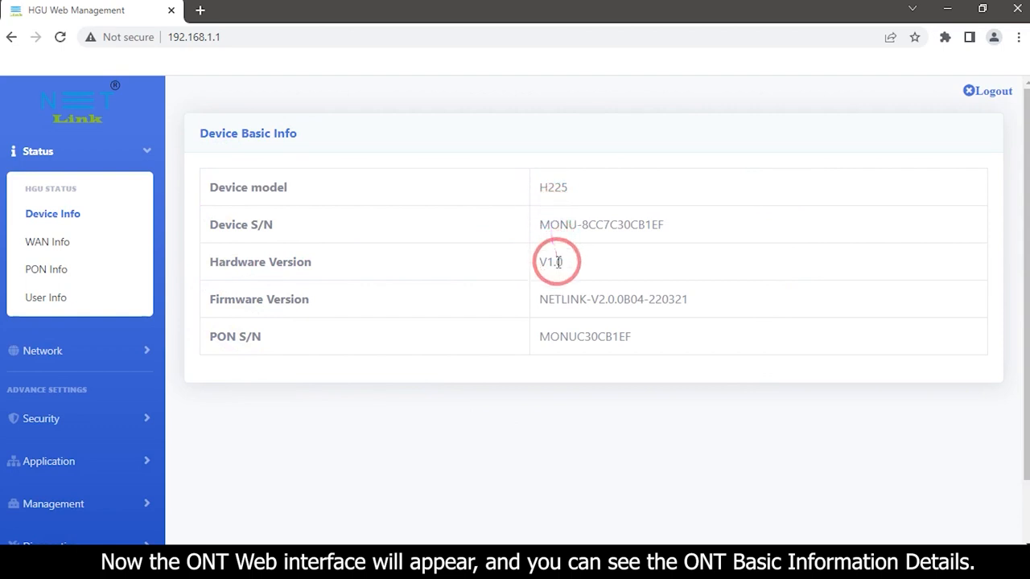
double_click(550, 261)
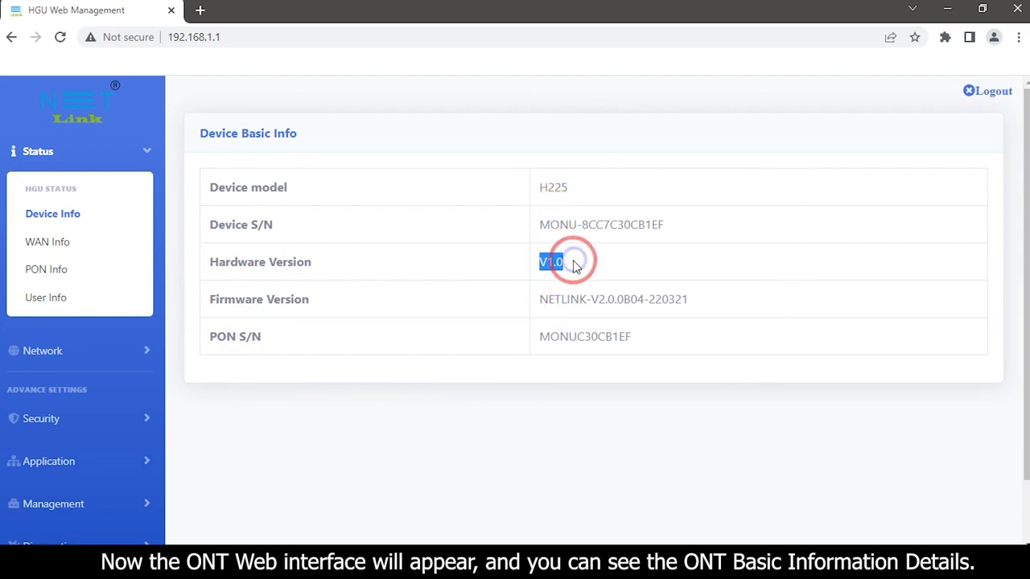
mouse_move(541, 301)
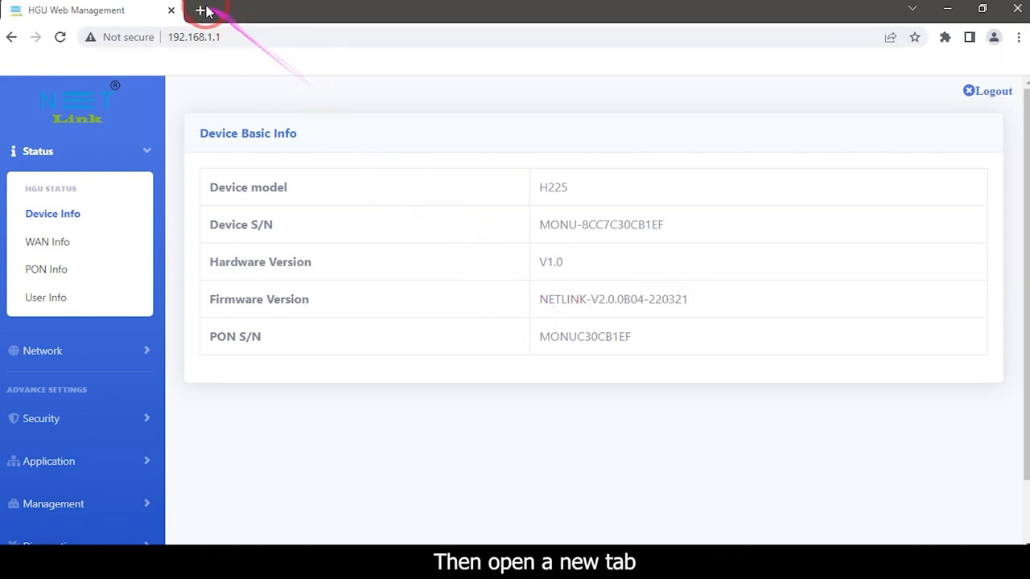
left_click(200, 10)
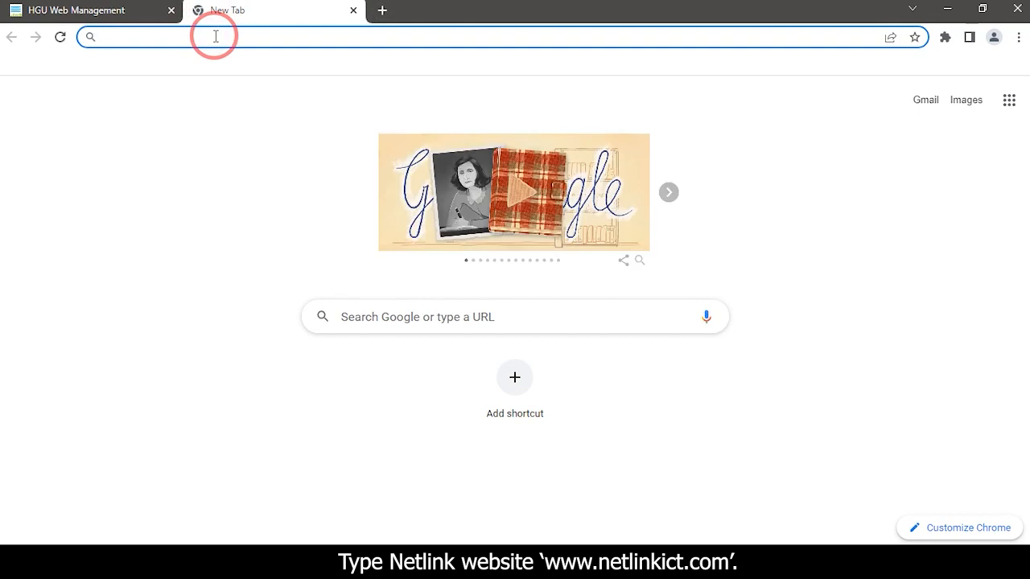
type("www.")
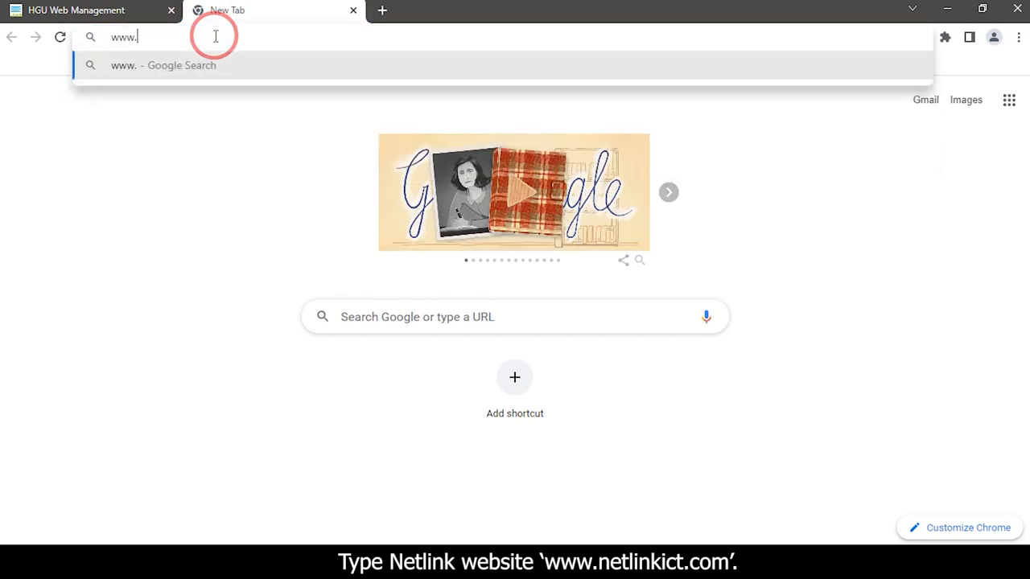
type("netli")
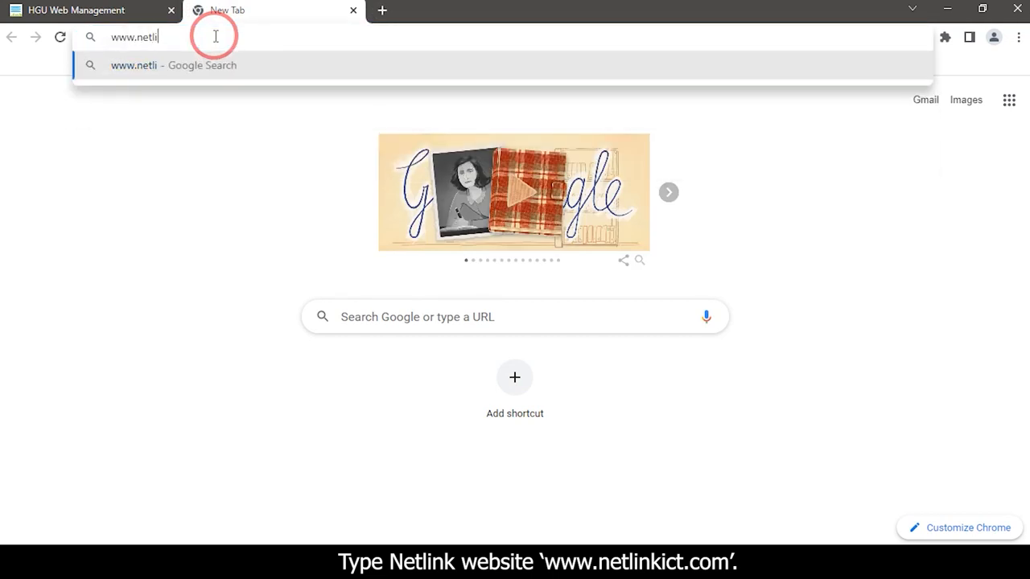
type("nkict.com")
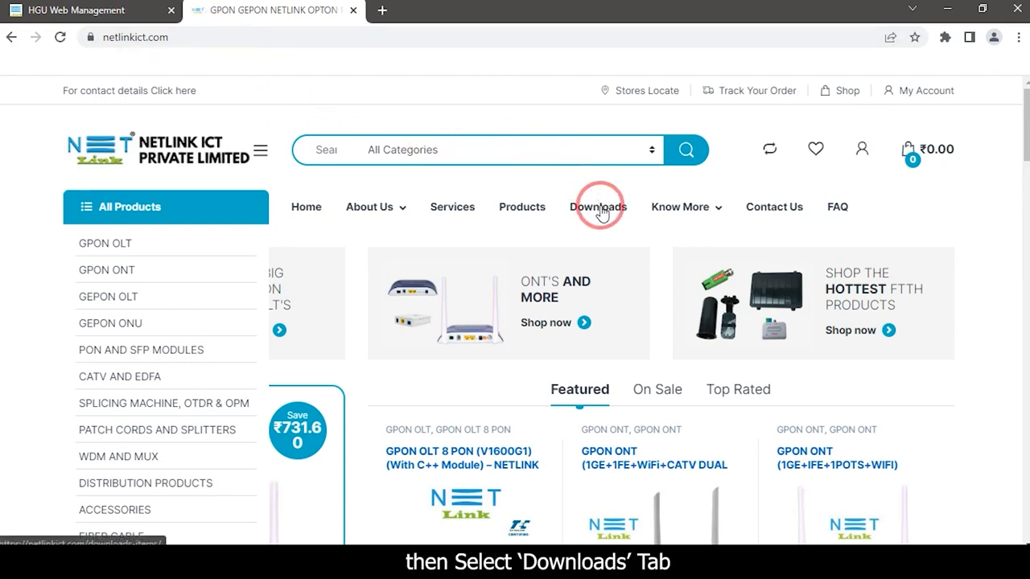
Navigate to the Firmwares download page and locate the newest GPON ONT firmware entry.
left_click(599, 206)
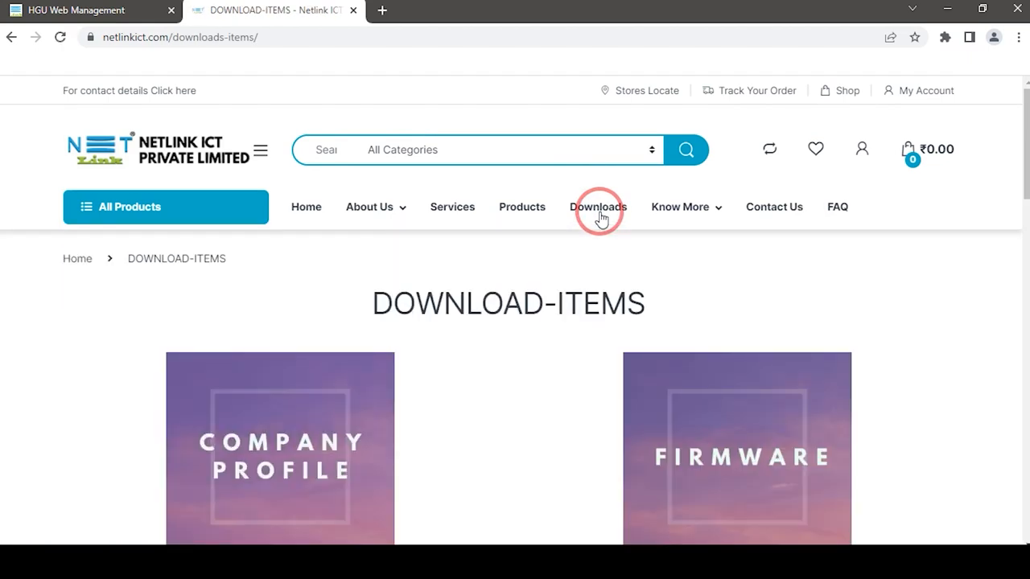
scroll("down", 3)
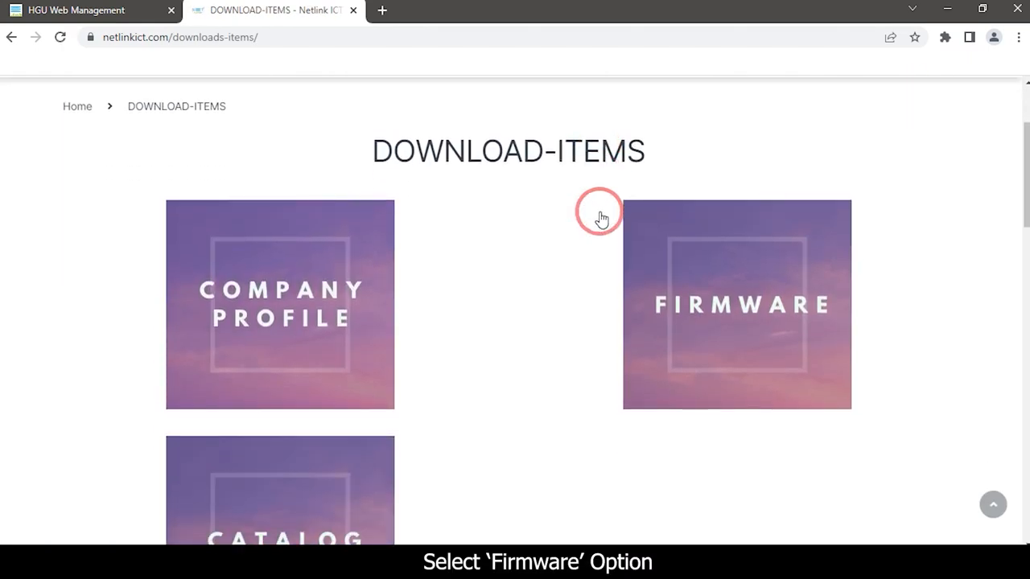
left_click(737, 305)
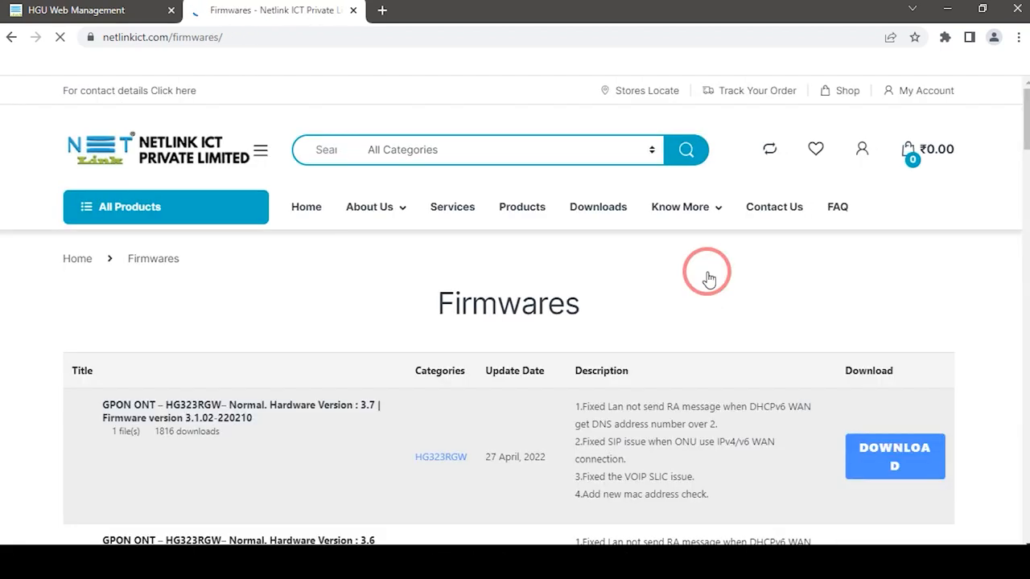
scroll("down", 3)
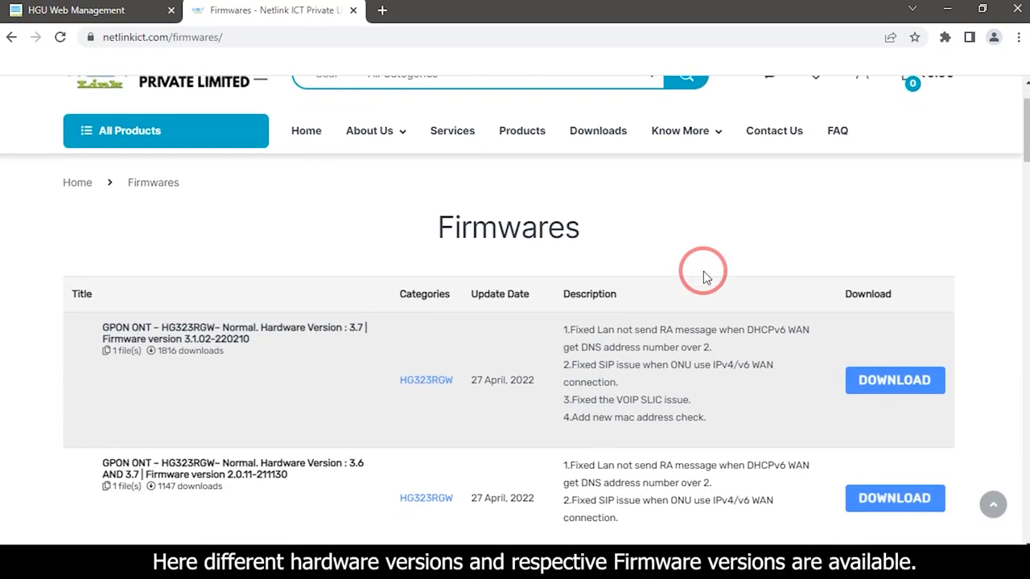
scroll("down", 3)
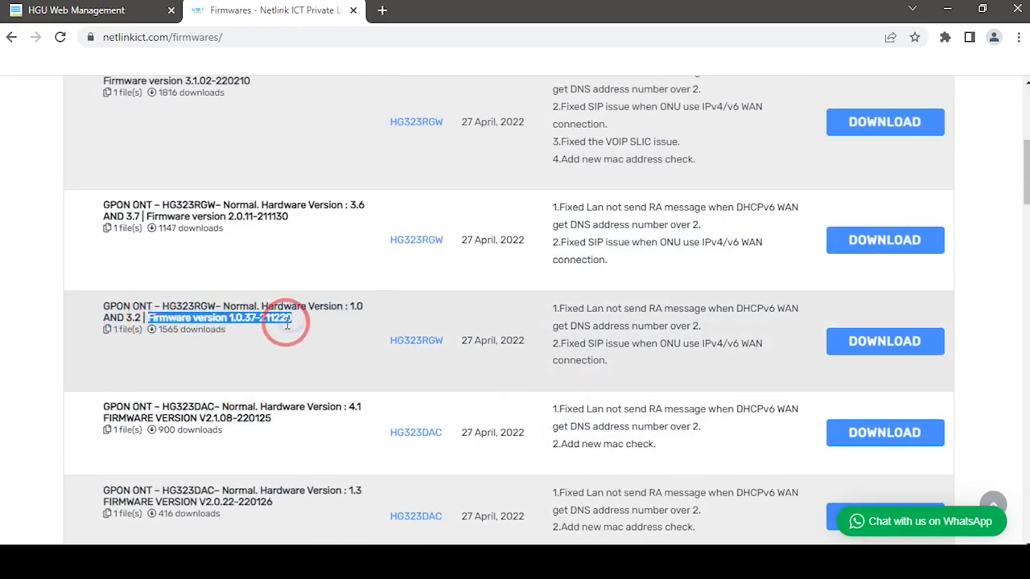
scroll("down", 3)
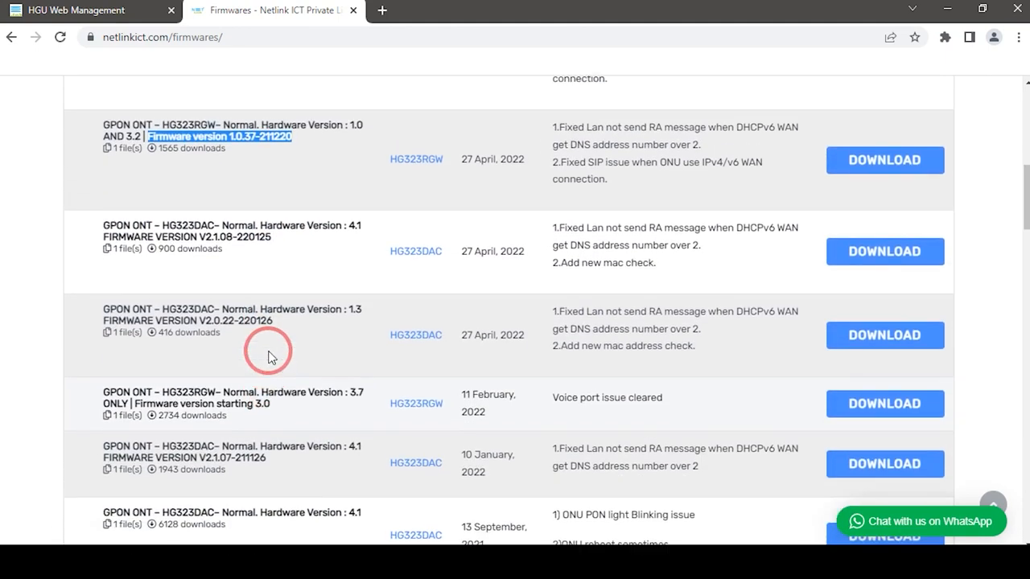
scroll("up", 3)
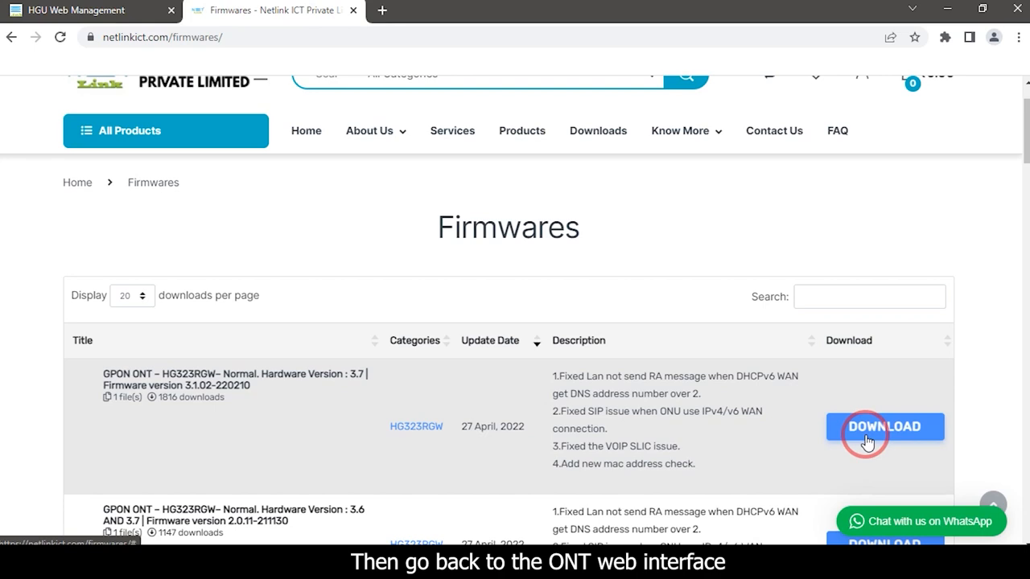
Return to the ONT tab and open Management > Device Manage with the Upgrade Image section.
left_click(77, 9)
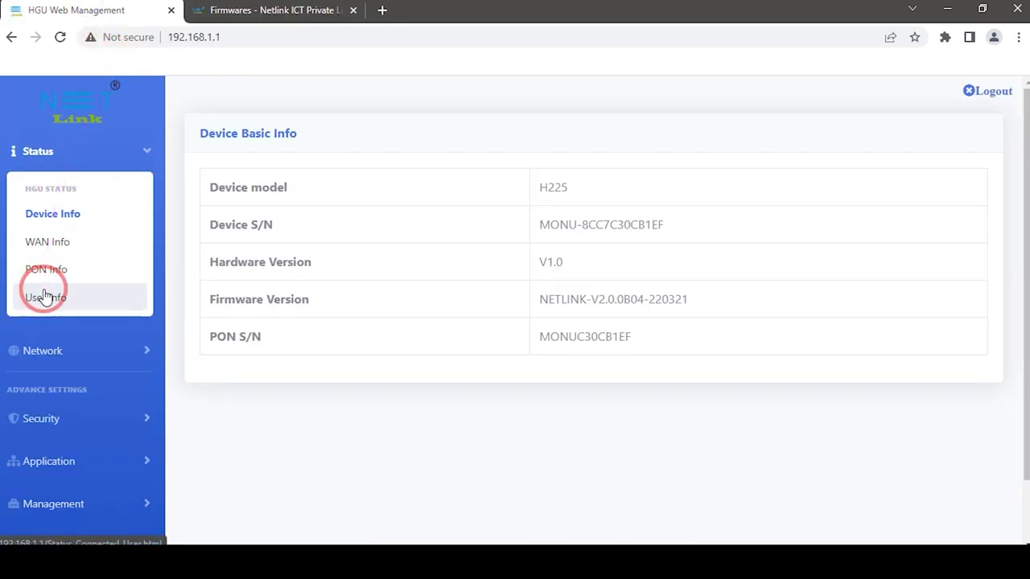
left_click(53, 503)
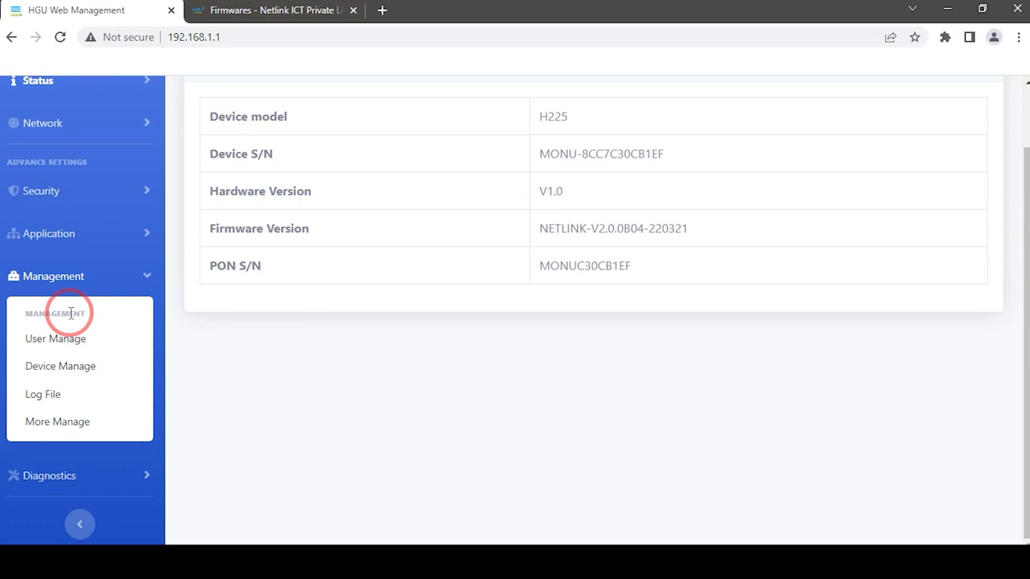
mouse_move(61, 367)
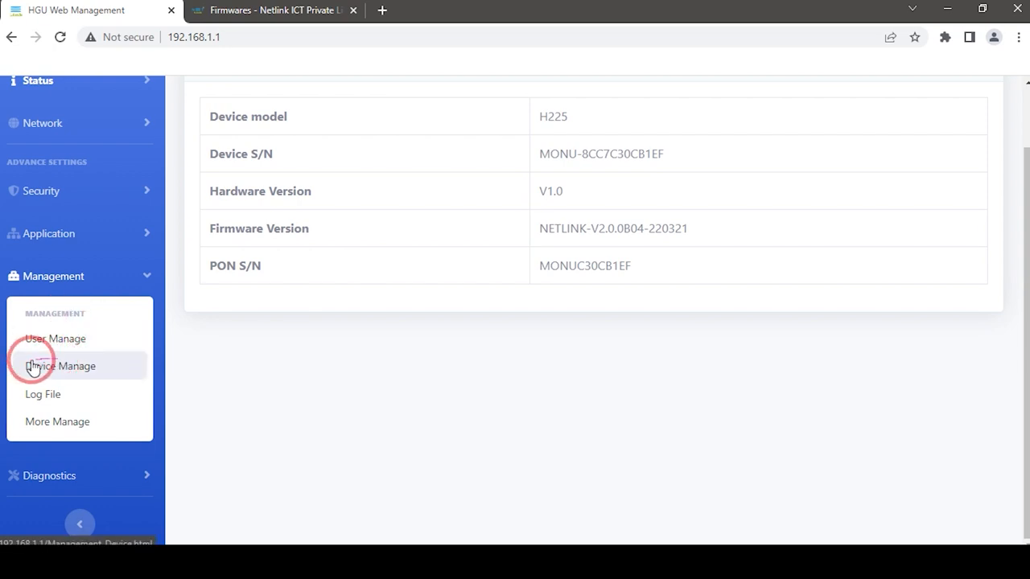
left_click(60, 365)
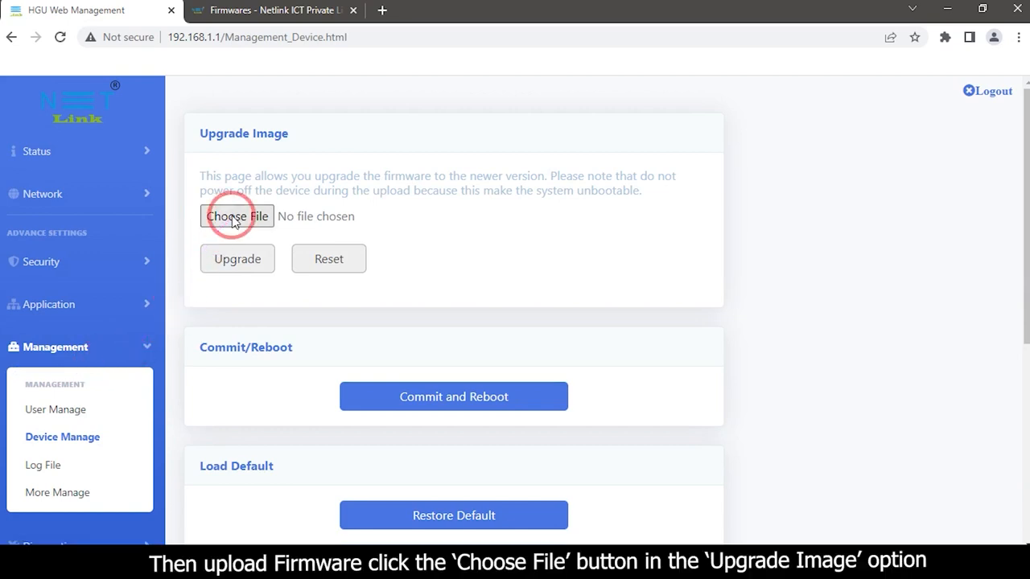
mouse_move(236, 215)
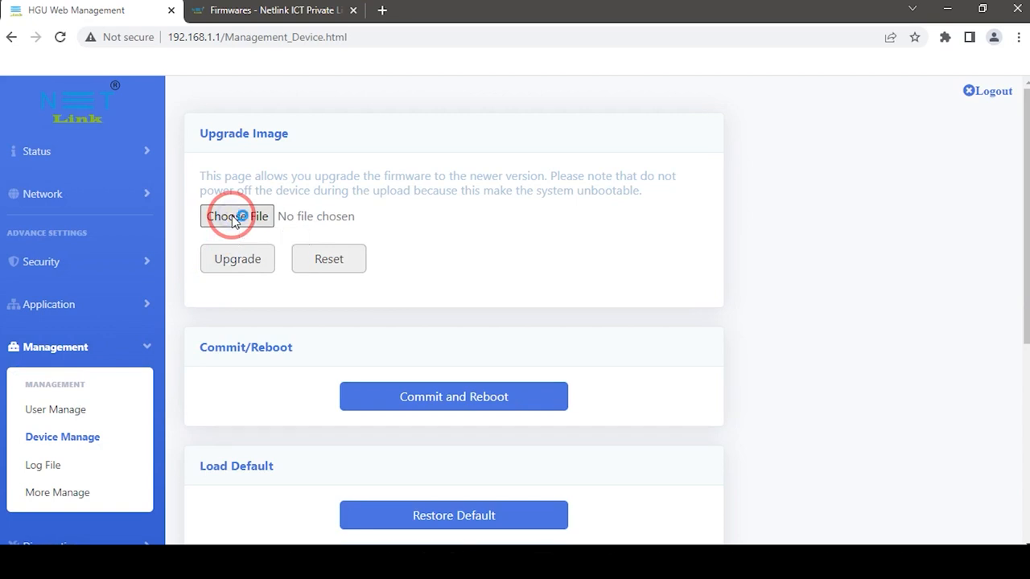
Choose HG3221D.NETLINK.BSNL.220615 (1).bin from Downloads and start the upgrade.
left_click(237, 215)
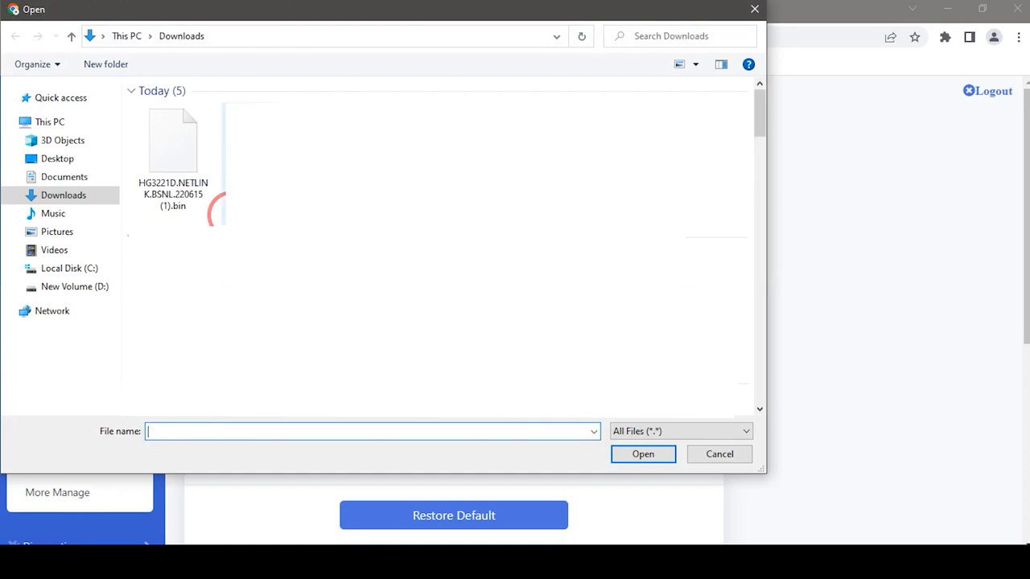
left_click(174, 144)
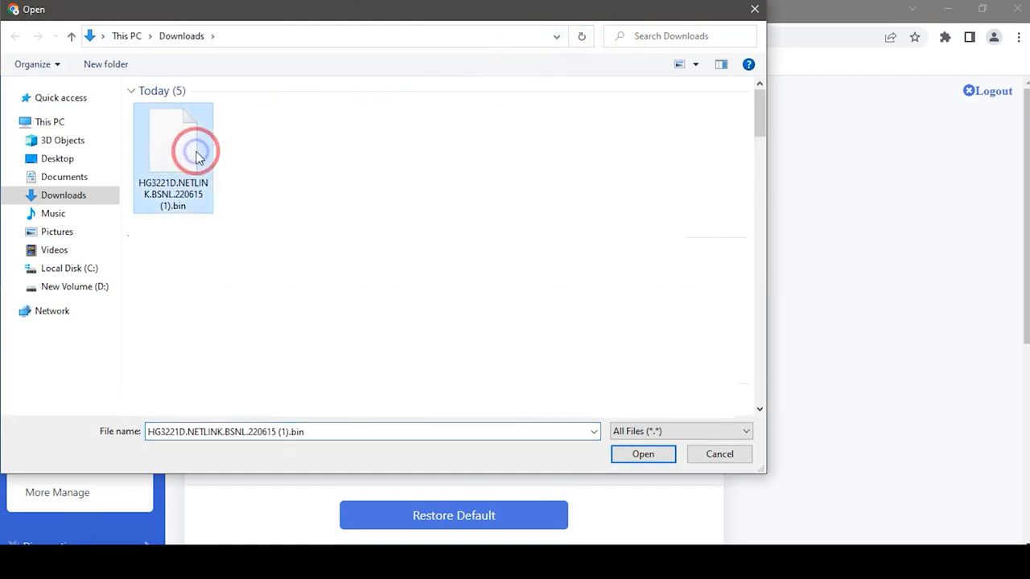
left_click(644, 454)
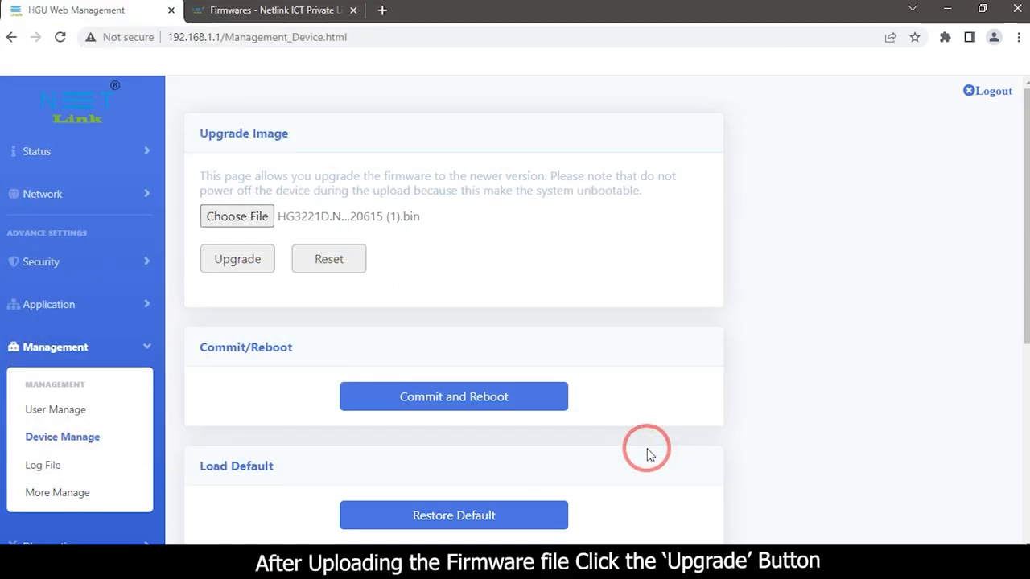
left_click(237, 258)
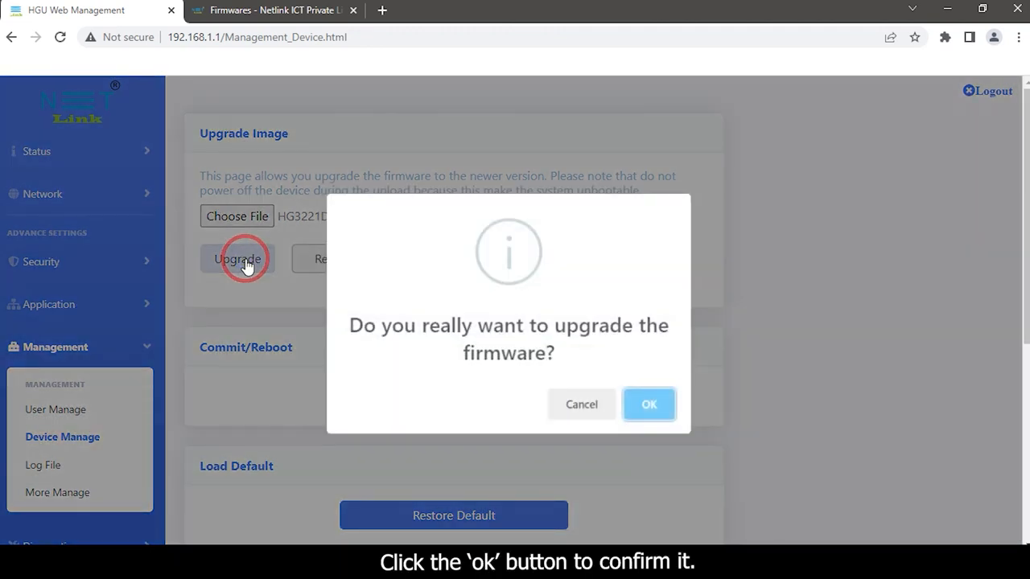
mouse_move(634, 333)
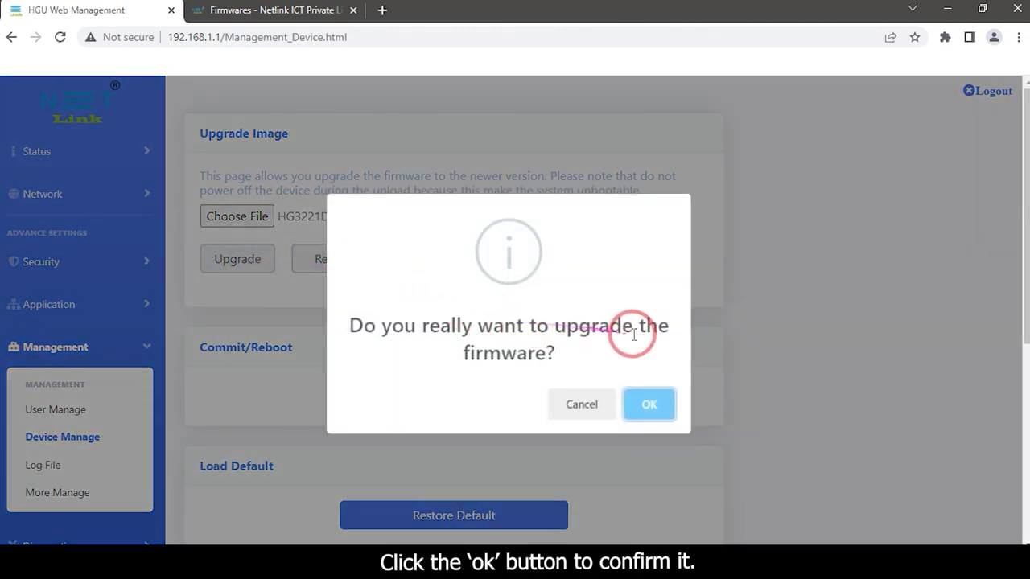
Confirm the firmware upgrade, wait for completion and acknowledge the Upgrade Success message.
left_click(648, 404)
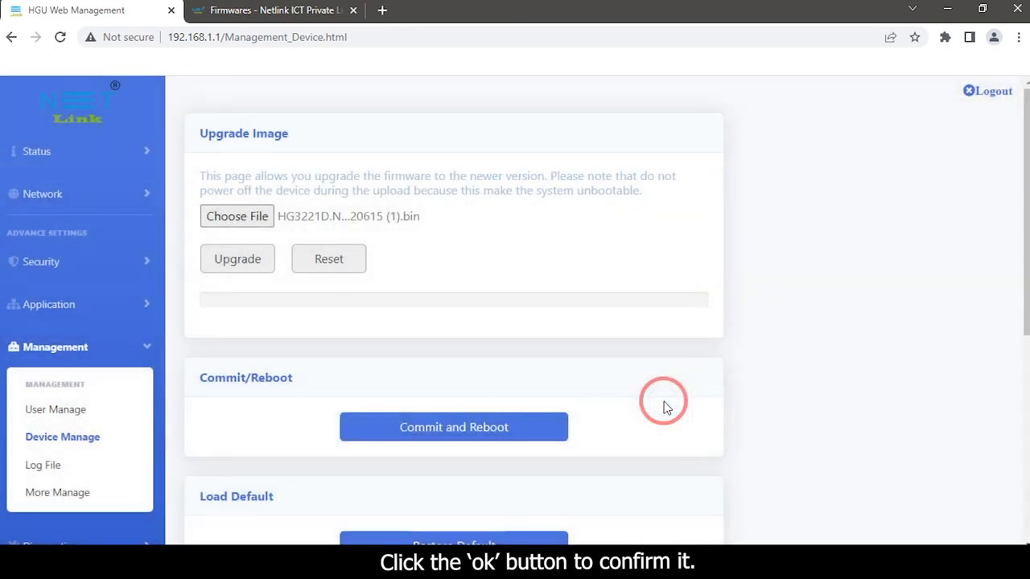
left_click(236, 257)
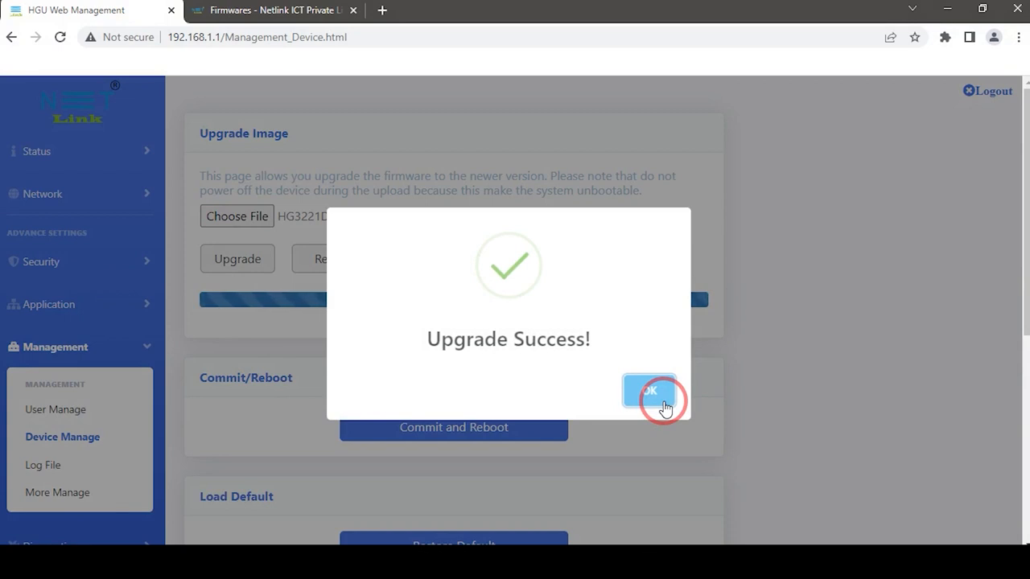
left_click(650, 394)
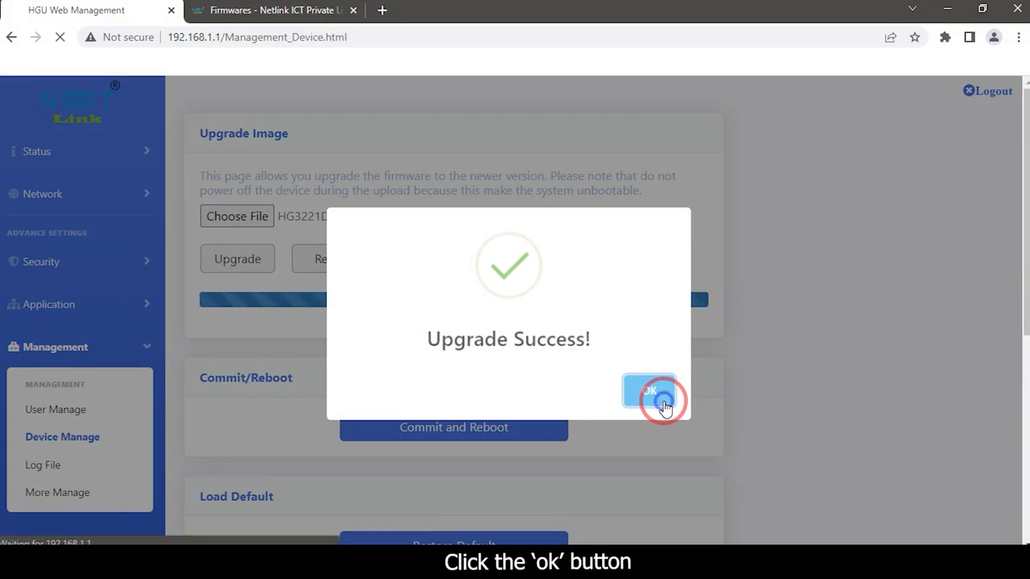
left_click(650, 392)
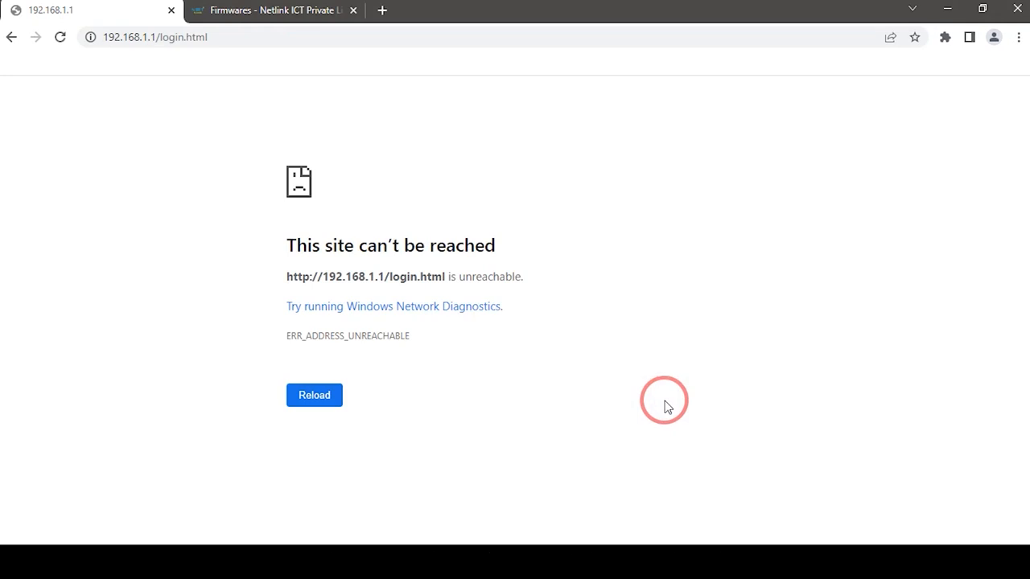
Reload the page after restart and log back in as admin with the verification code.
left_click(314, 396)
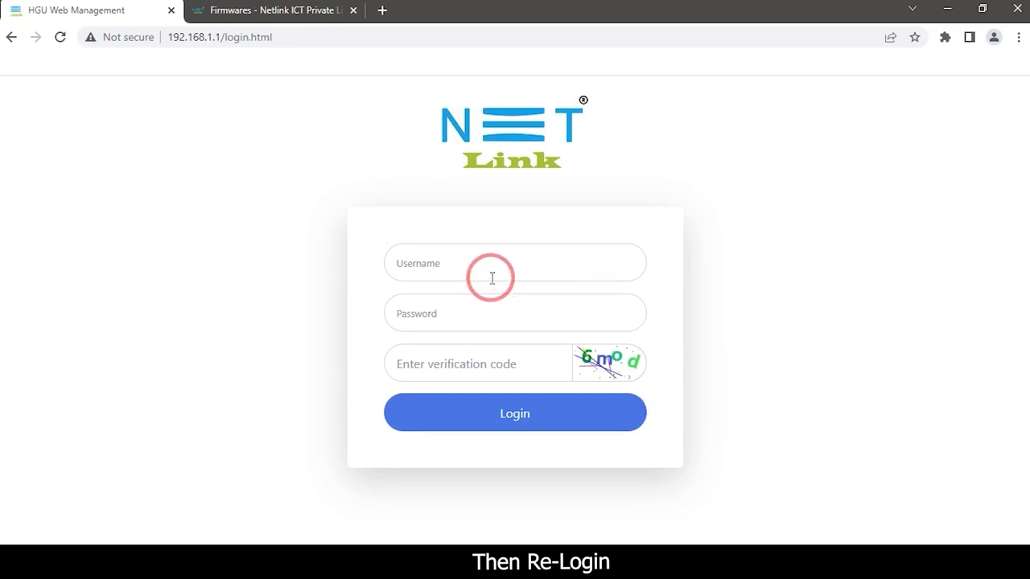
type("admin")
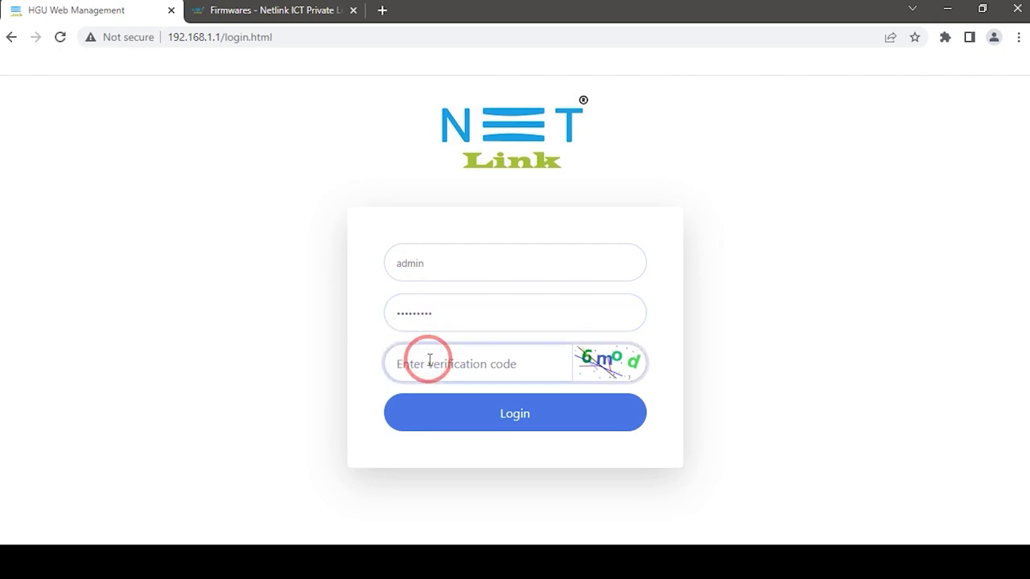
left_click(515, 412)
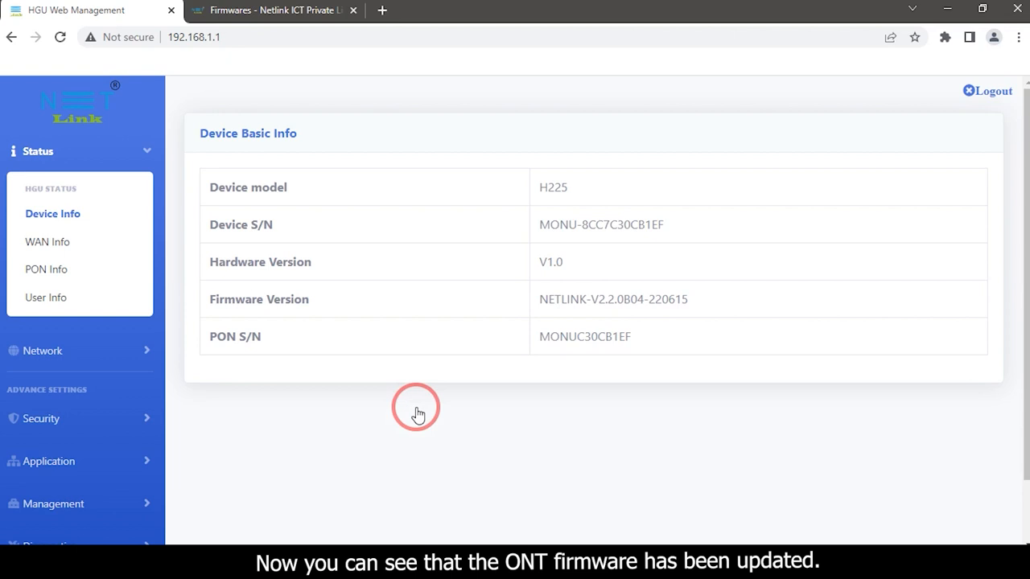
mouse_move(544, 300)
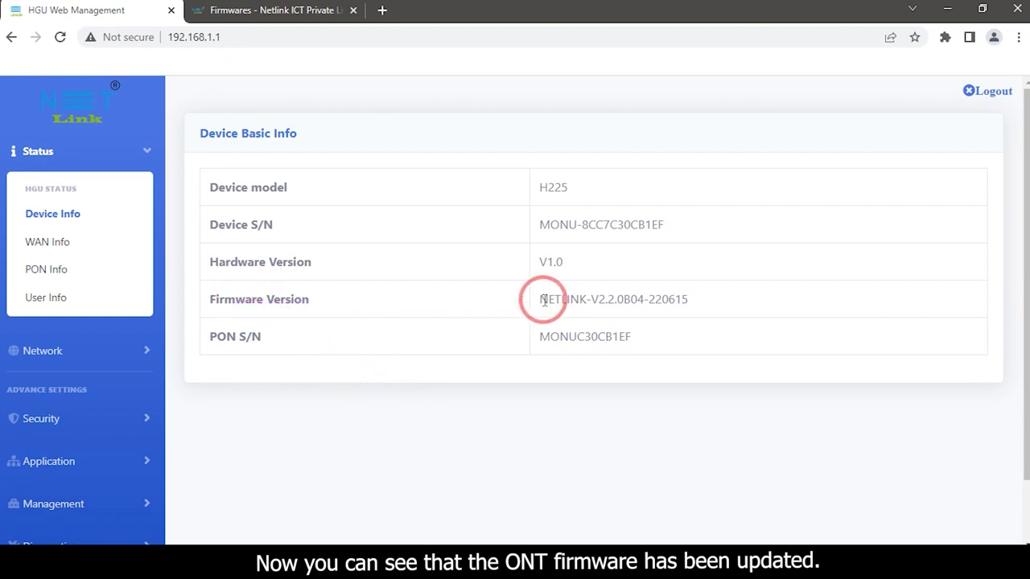
Check the Firmware Version reads NETLINK-V2.2.0B04-220615, then log out.
double_click(612, 298)
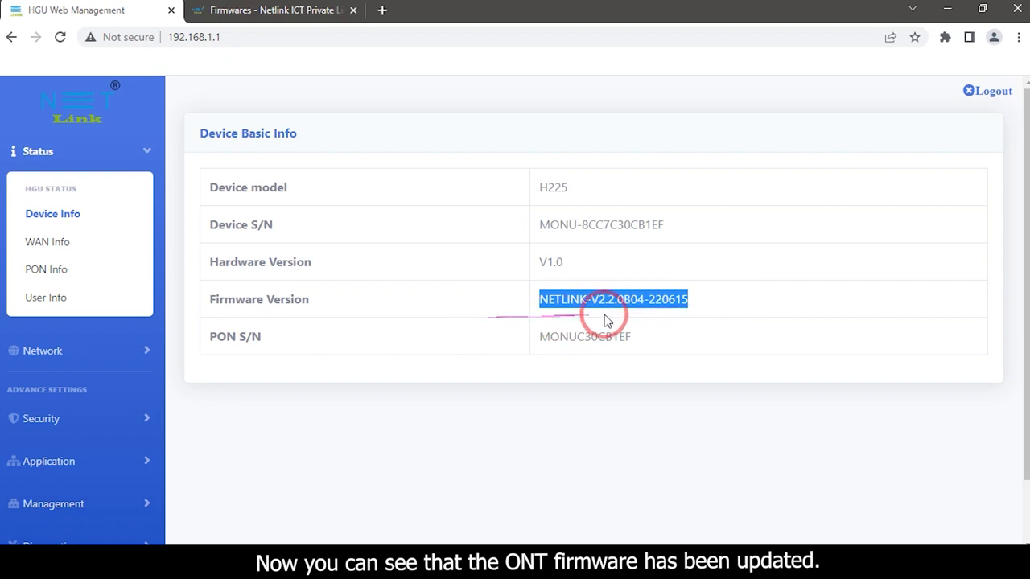
mouse_move(515, 314)
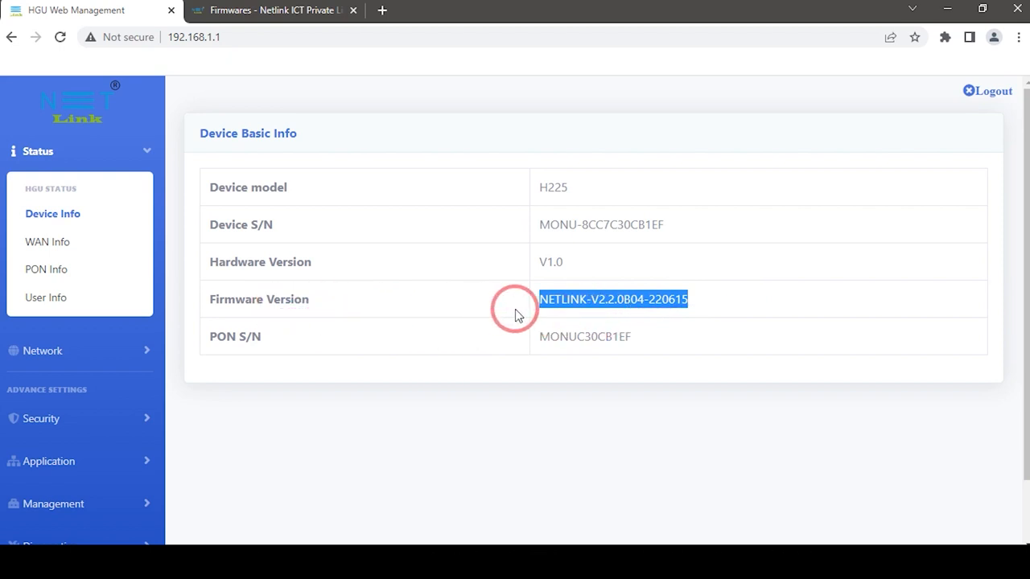
left_click(995, 90)
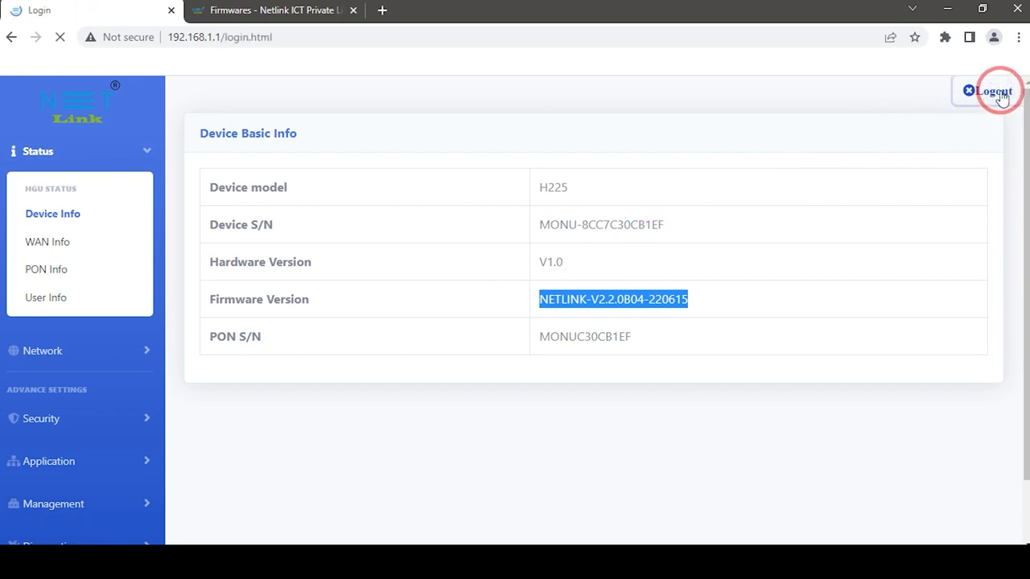